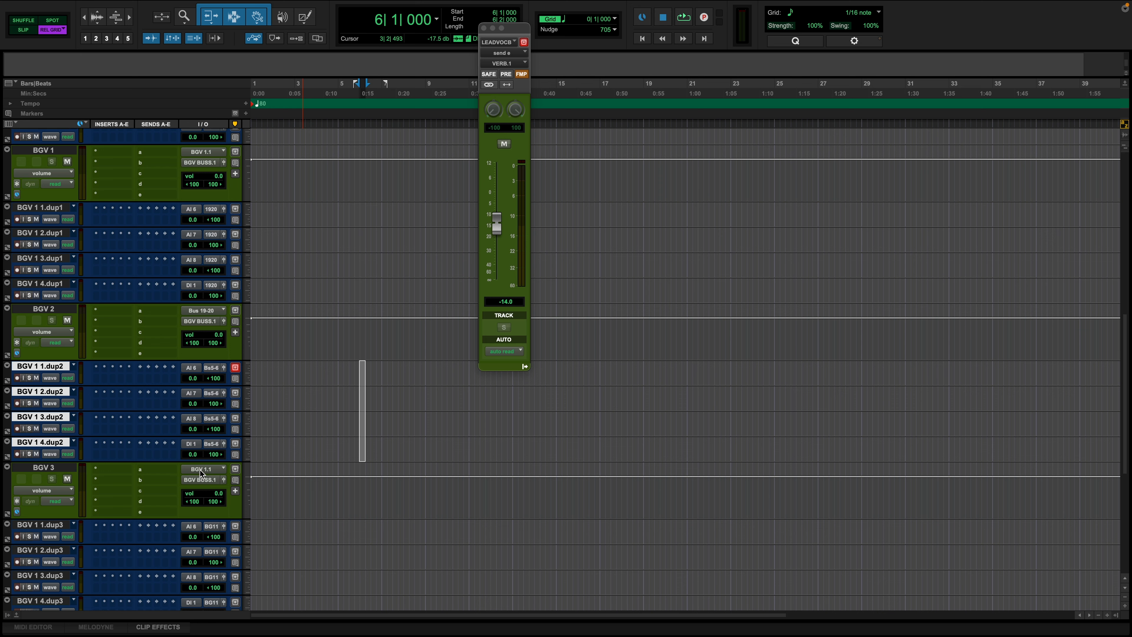
Step: Feed the BGV 3 aux track from Bus 5-6 (Stereo)
click(204, 468)
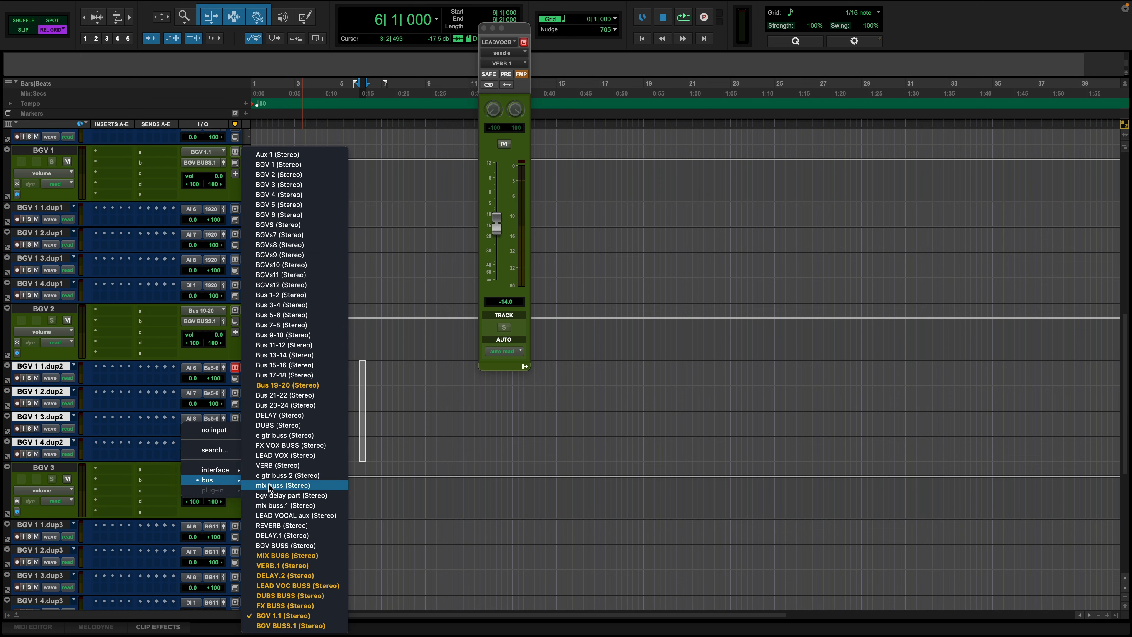
mouse_move(296, 315)
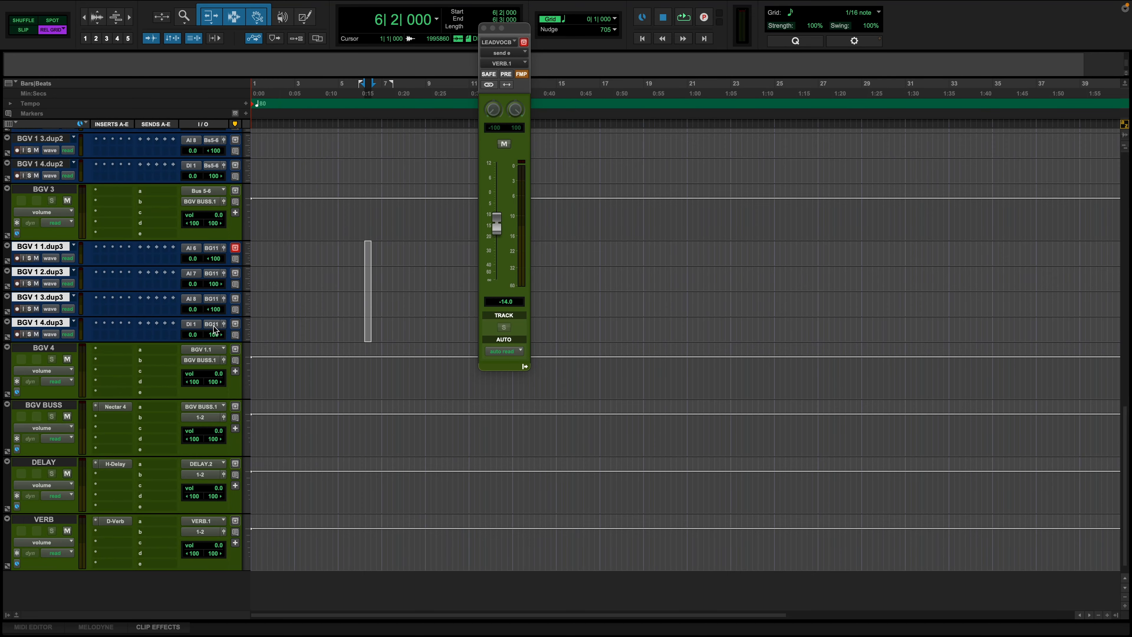
Step: Send the dup3 tracks to Bus 7-8 and feed the BGV 4 aux from that bus
click(212, 323)
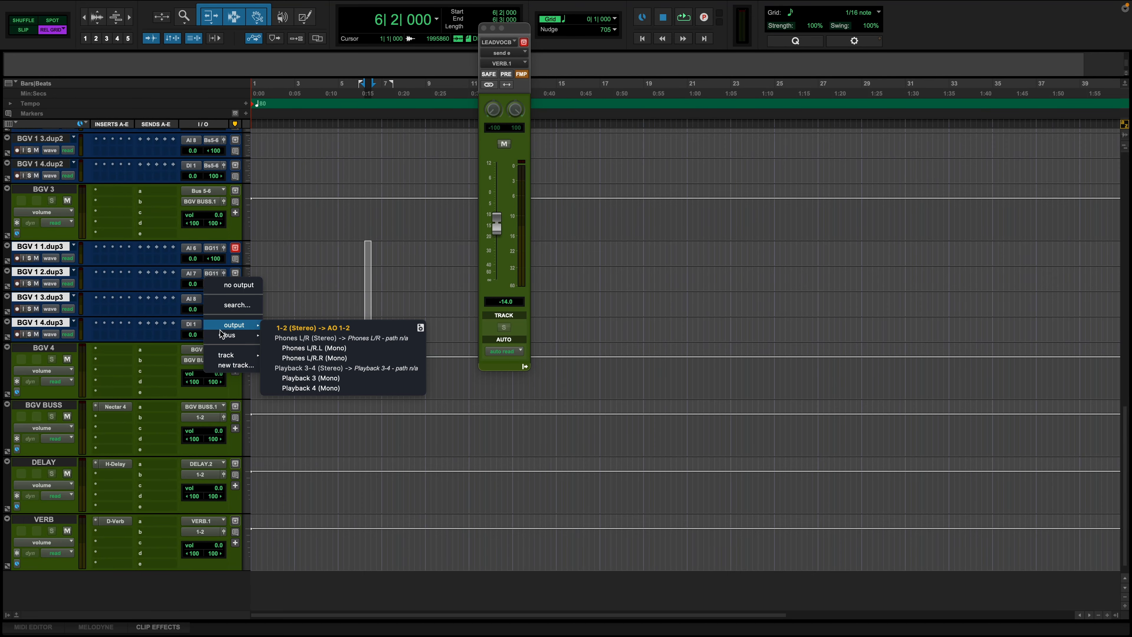
click(228, 334)
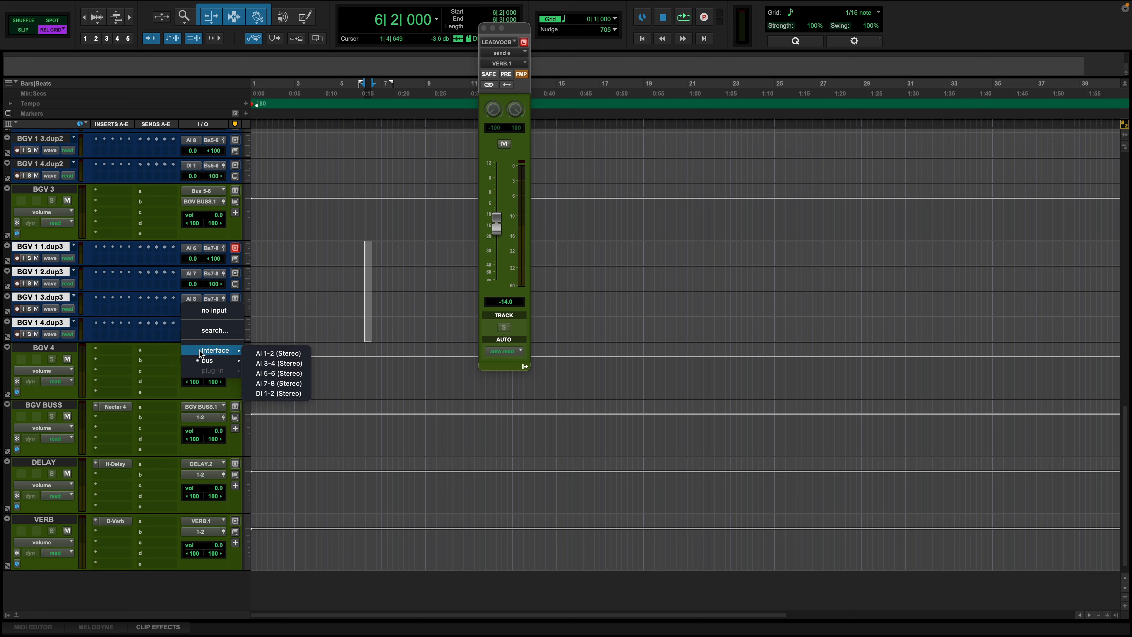
click(206, 360)
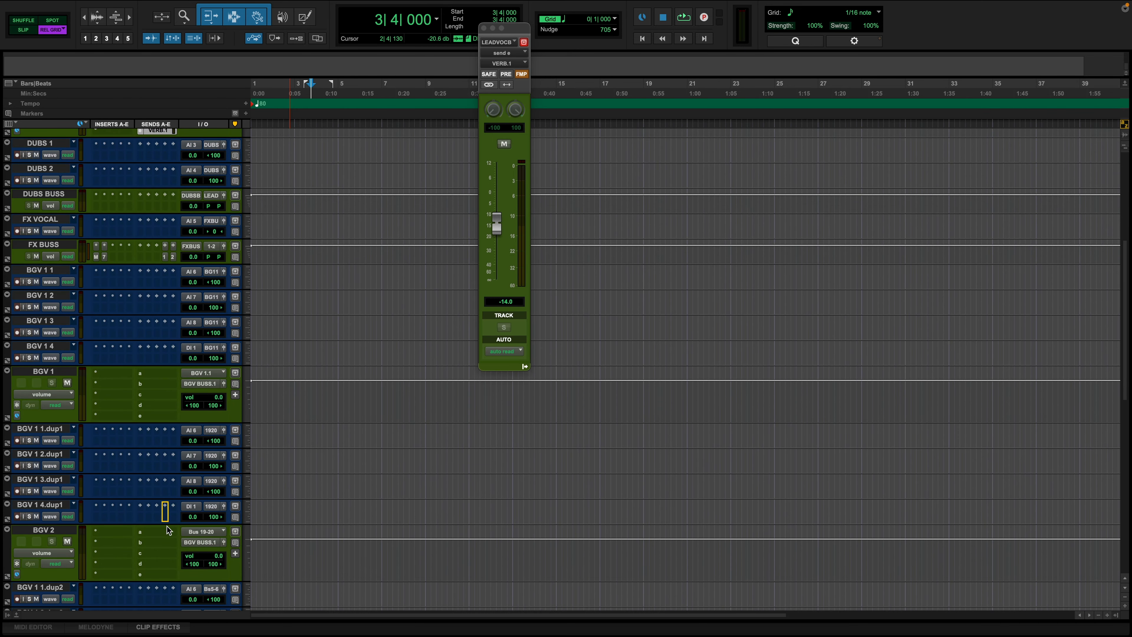
scroll(down, 3)
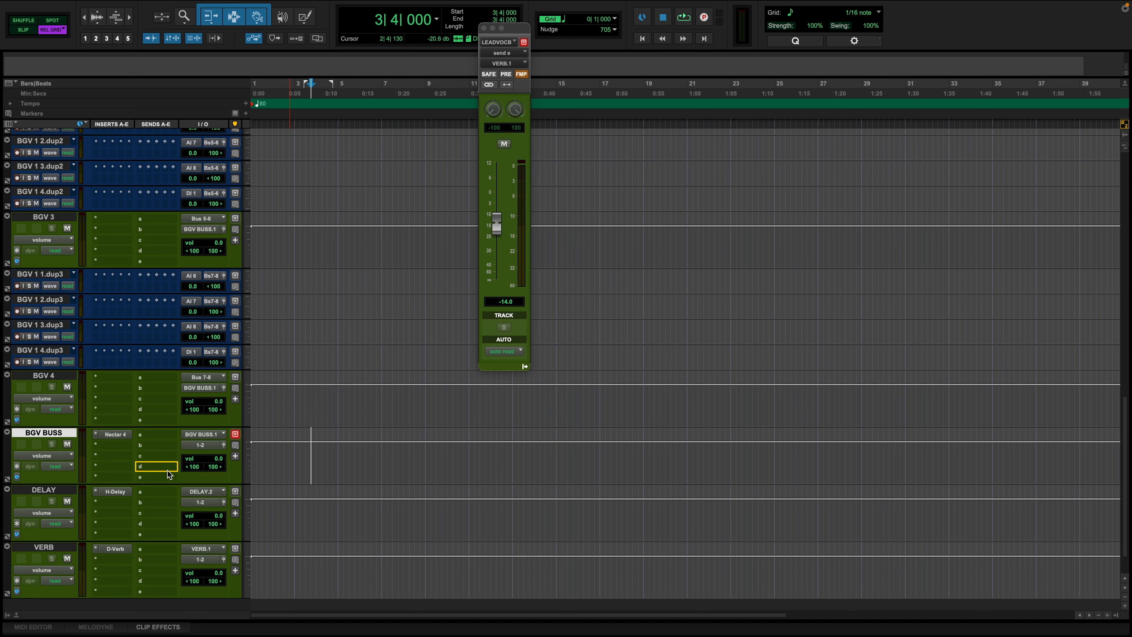